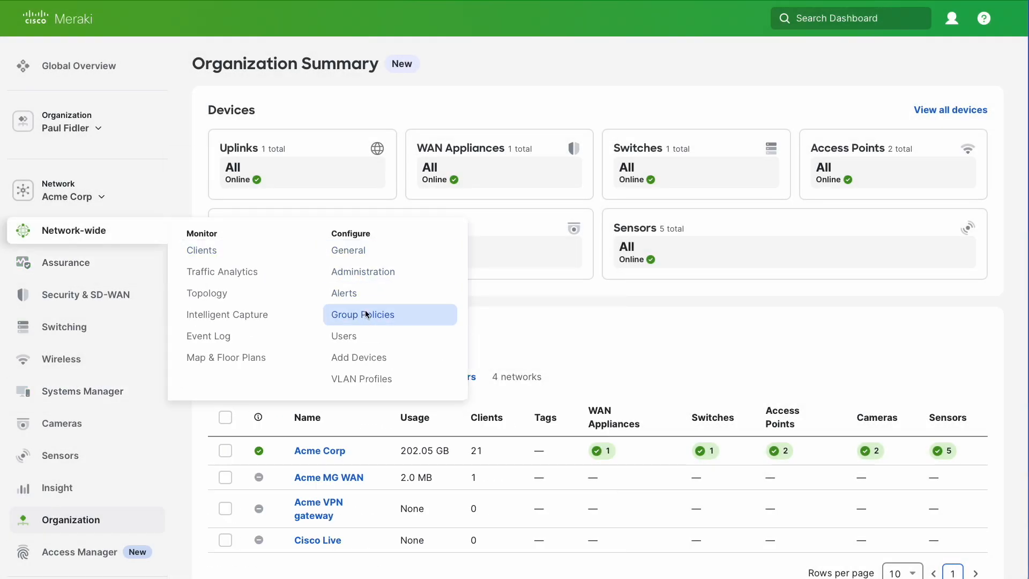
- Open Group Policies to review the AccessManager-IoT, Media and Print policies
left_click(362, 315)
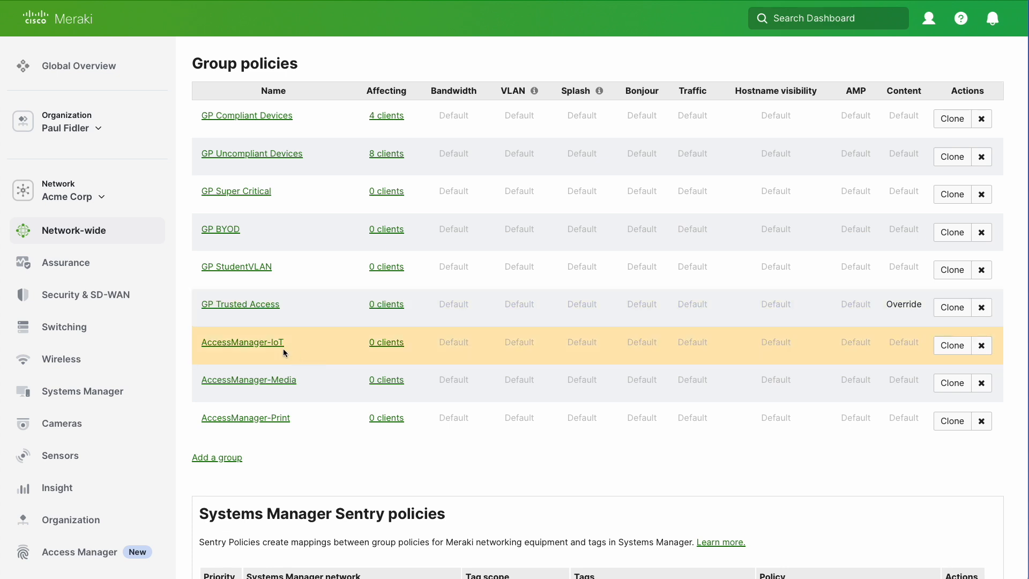
mouse_move(280, 415)
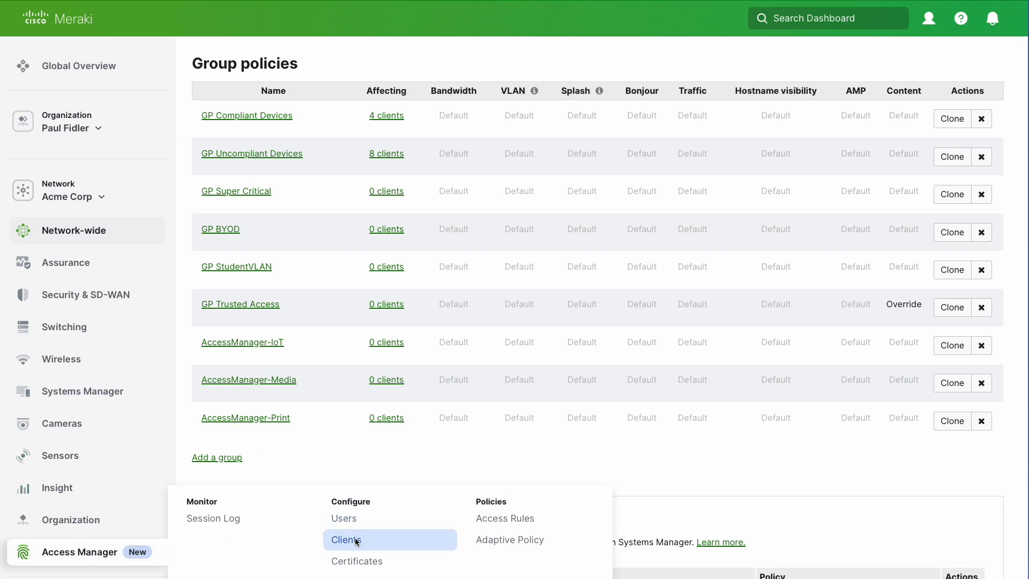
- Check the empty Access Manager clients and client groups, then choose Add clients > Upload CSV
left_click(346, 540)
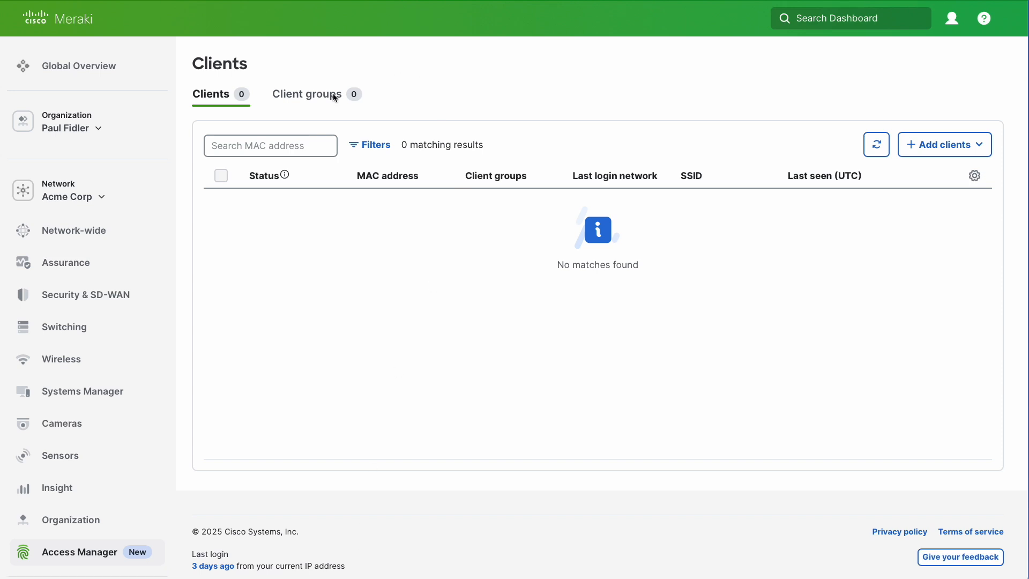
left_click(306, 94)
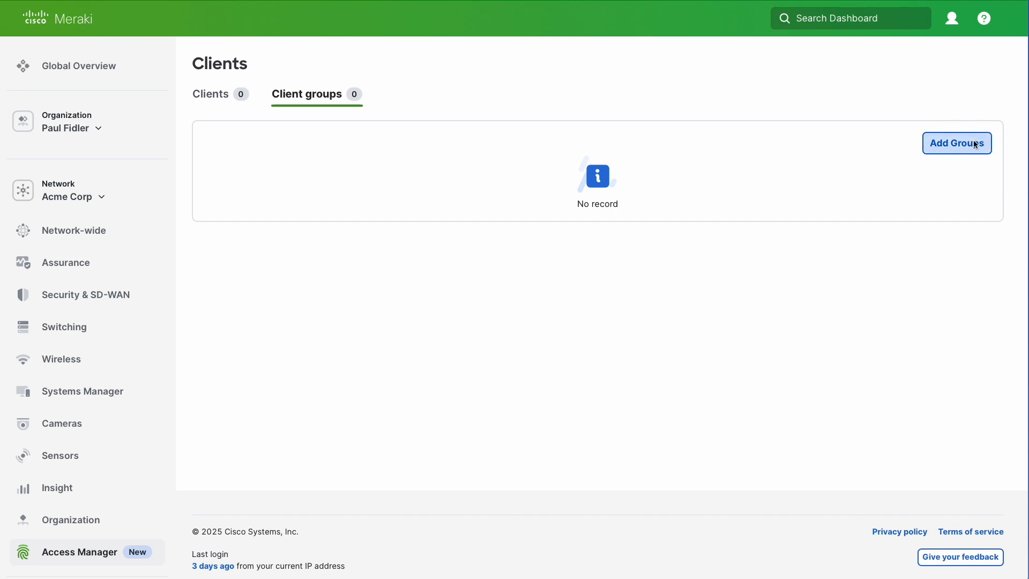
left_click(956, 143)
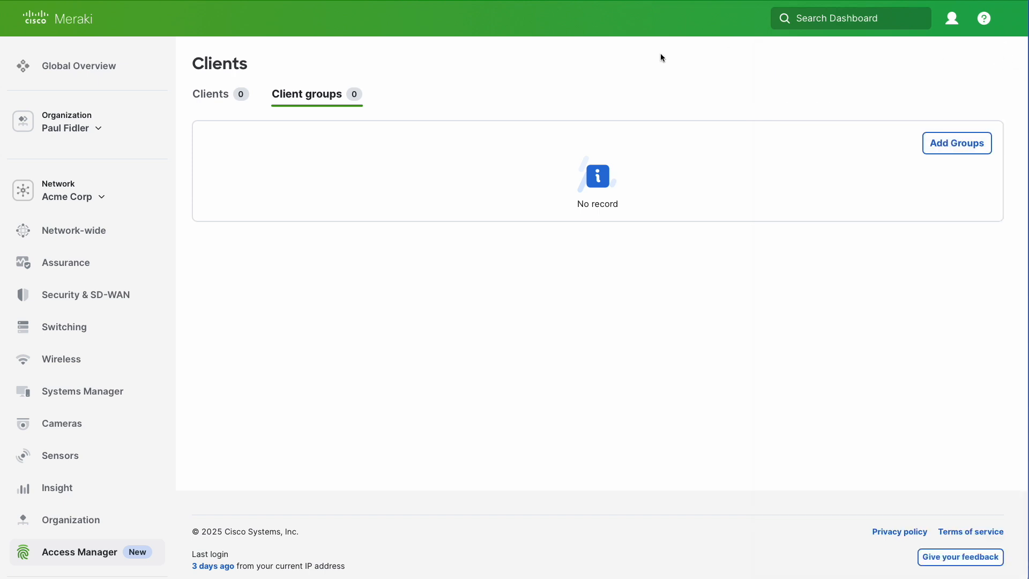
left_click(210, 93)
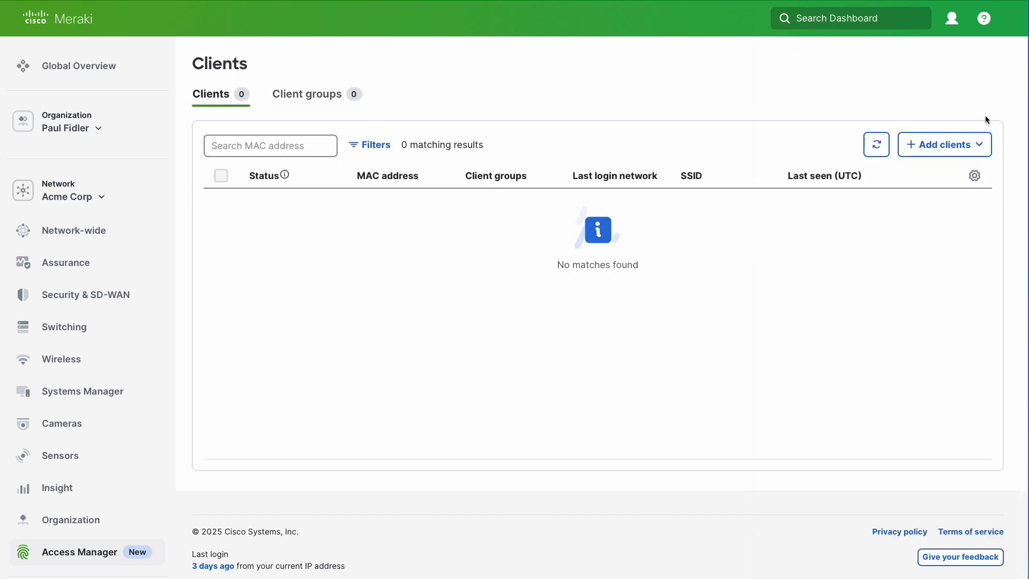
left_click(939, 144)
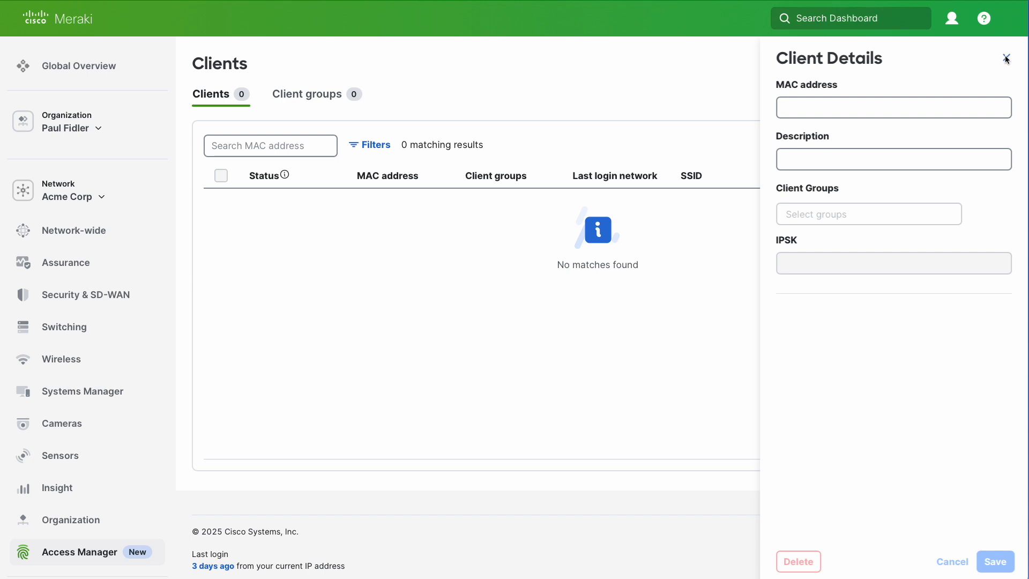
left_click(1005, 59)
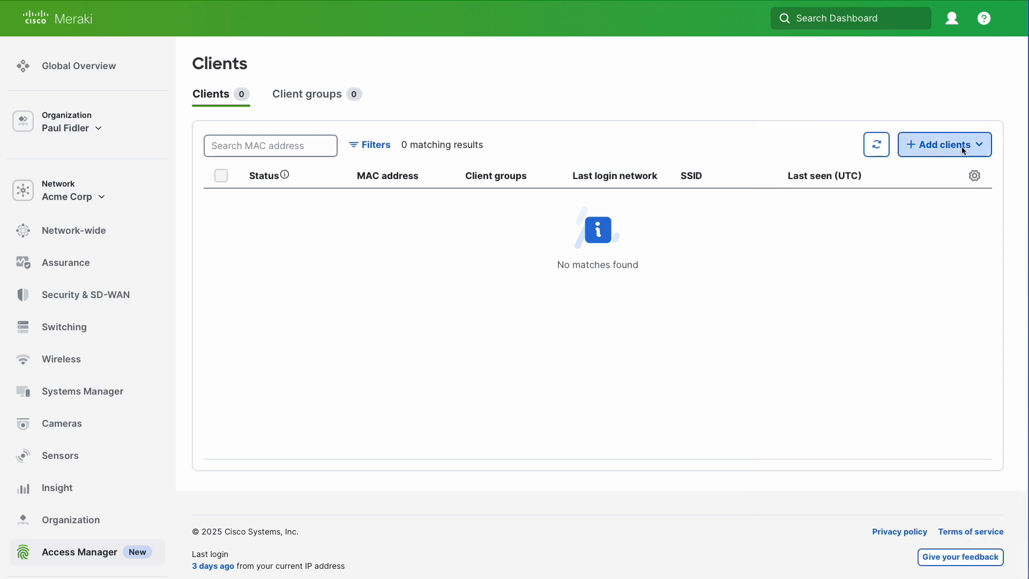
left_click(943, 144)
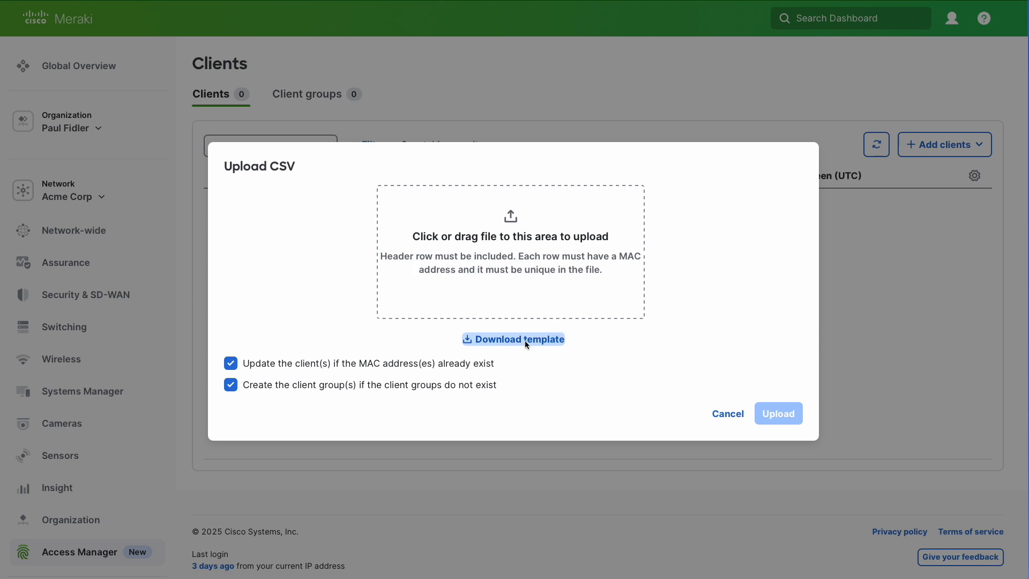
- Download the client CSV template and fill in three clients for AM-Media, AM-IoT and AM-Print
left_click(513, 339)
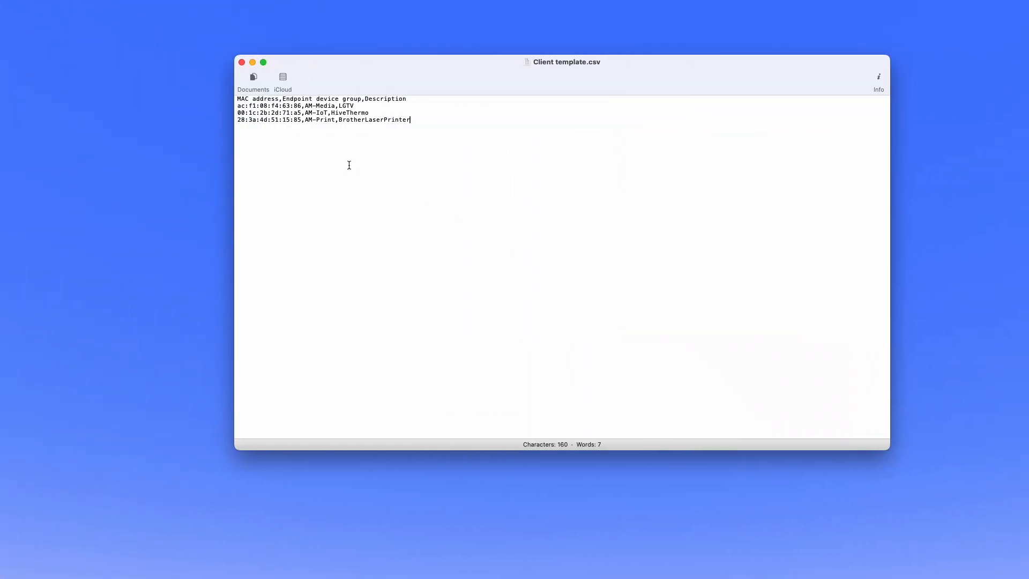
mouse_move(370, 64)
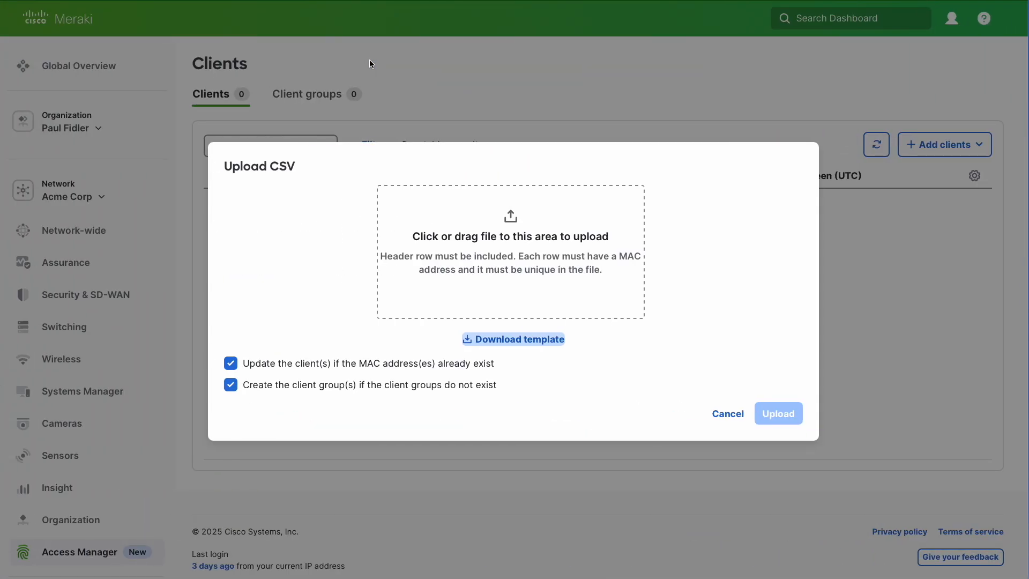
- Upload Client template.csv and view the resulting AM-Media, AM-IoT and AM-Print client groups
left_click(513, 339)
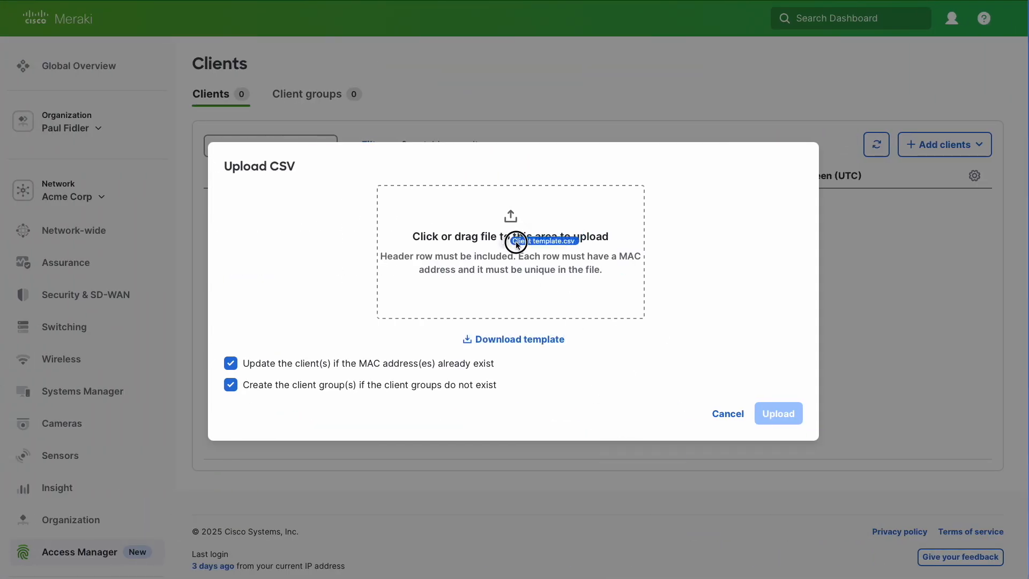
left_click(511, 236)
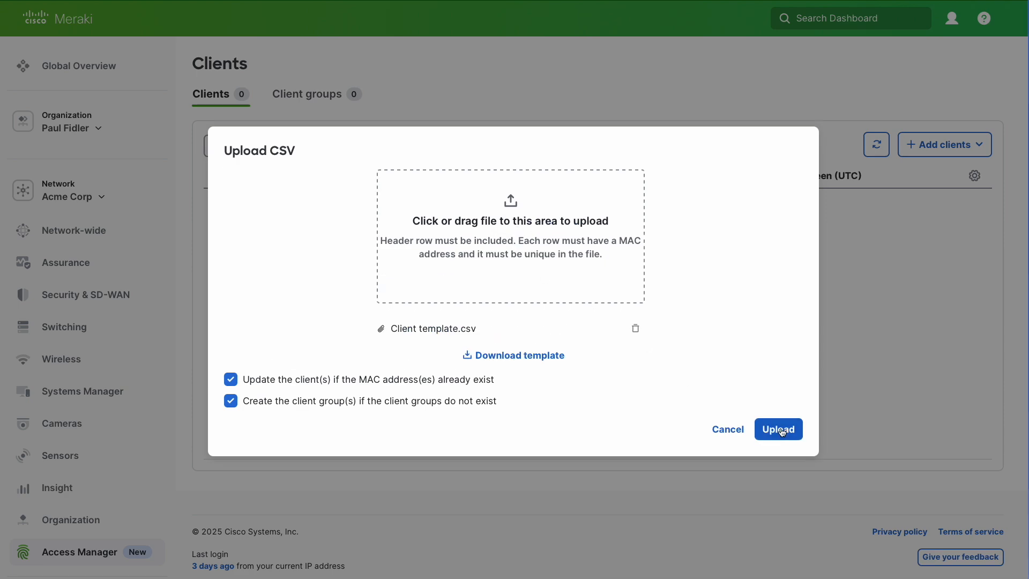
left_click(778, 429)
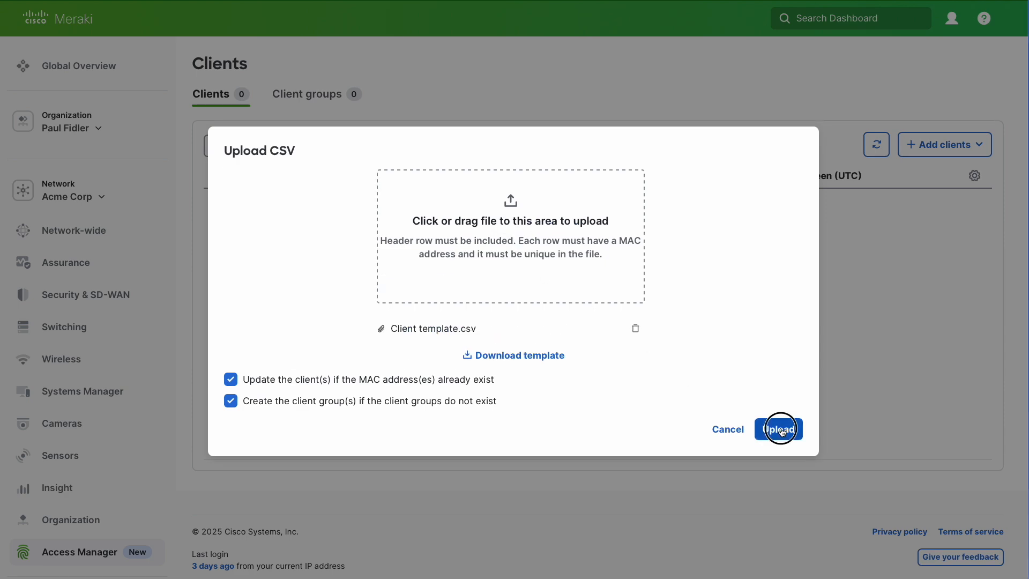
left_click(778, 429)
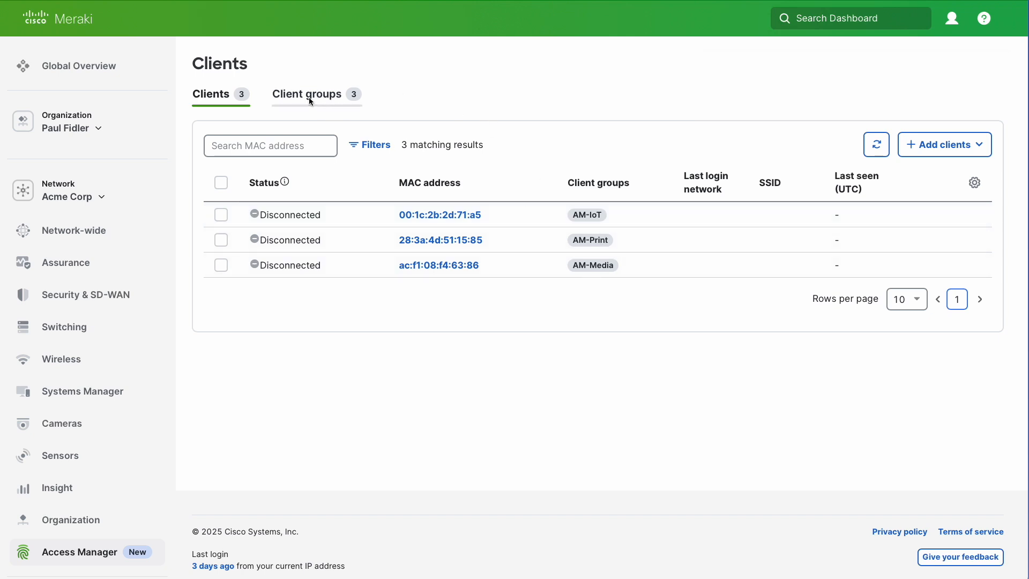
left_click(306, 93)
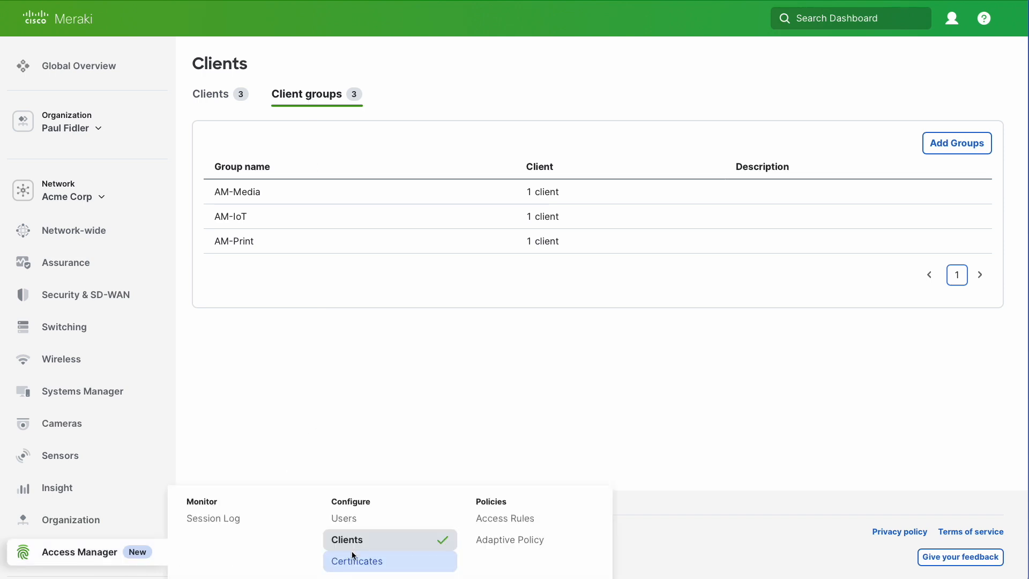
mouse_move(505, 518)
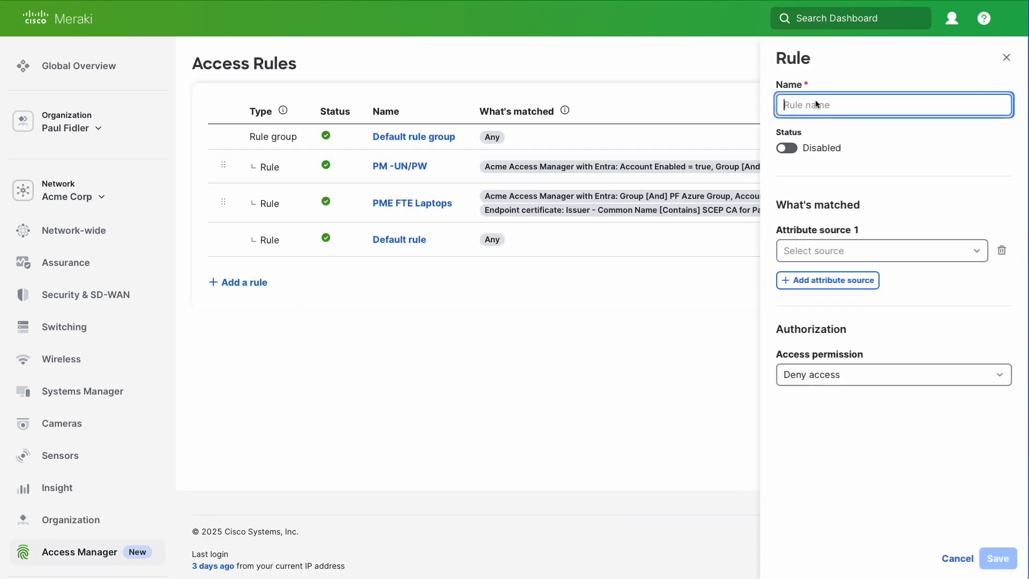
- Name the rule 'IOT printers' and match endpoints in the AM-Print client group
type("IOT")
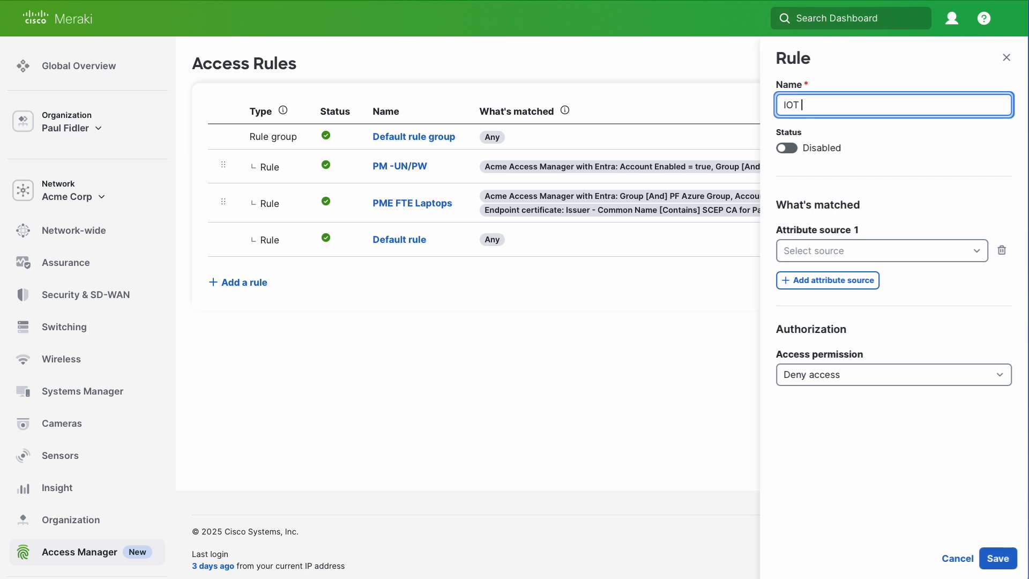
type("printers")
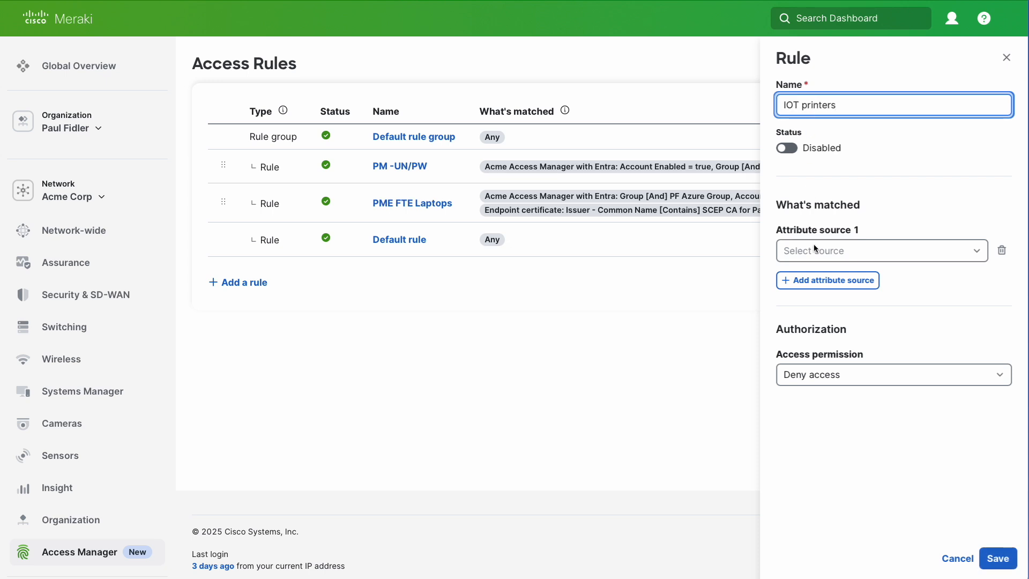
left_click(879, 250)
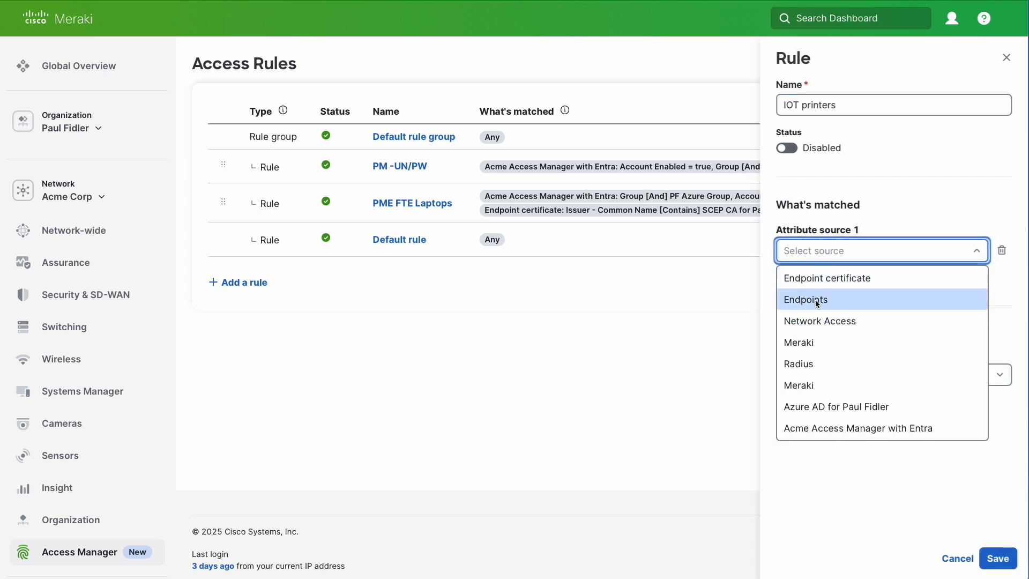
left_click(805, 299)
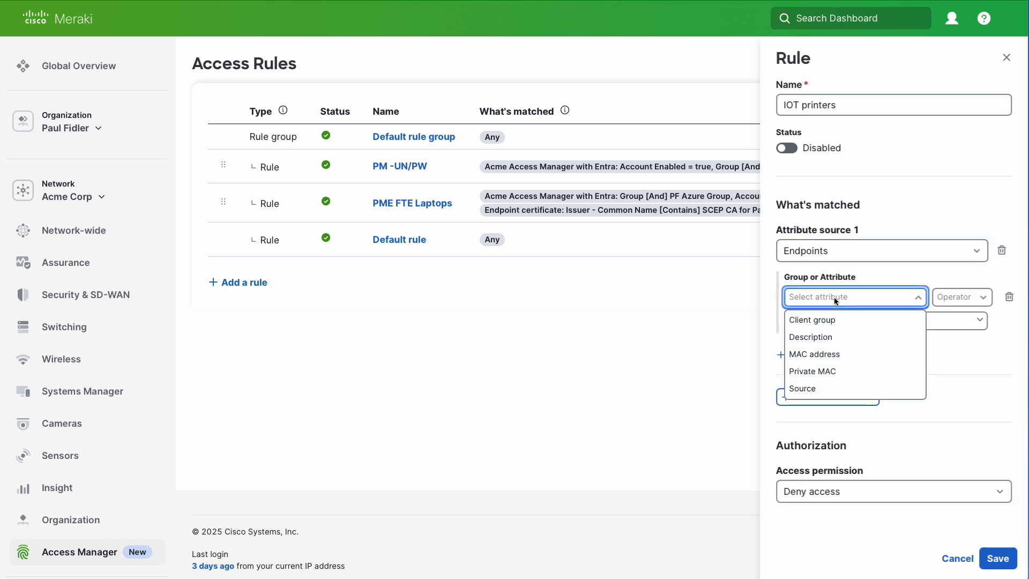
left_click(812, 320)
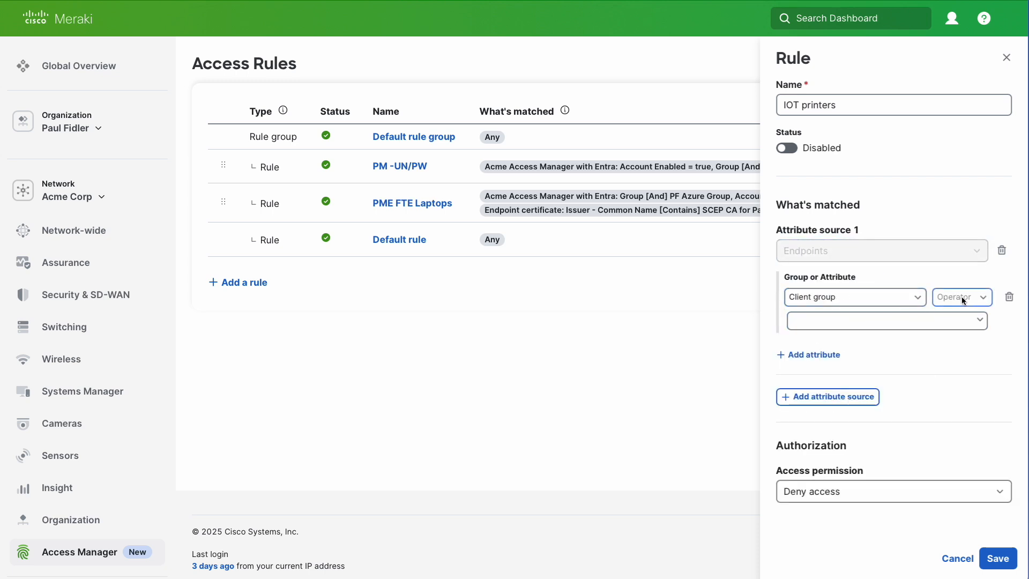
left_click(961, 296)
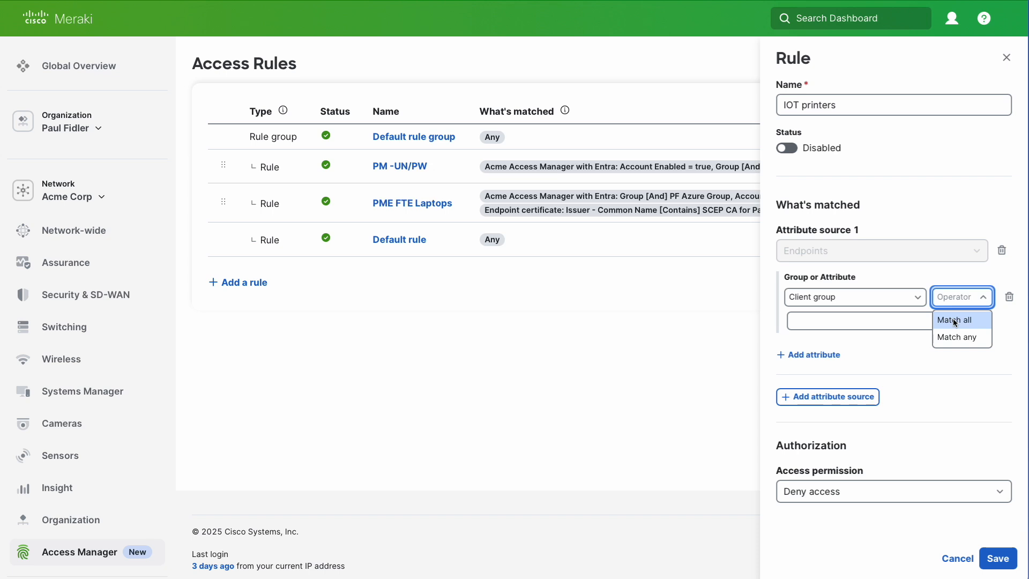
left_click(958, 319)
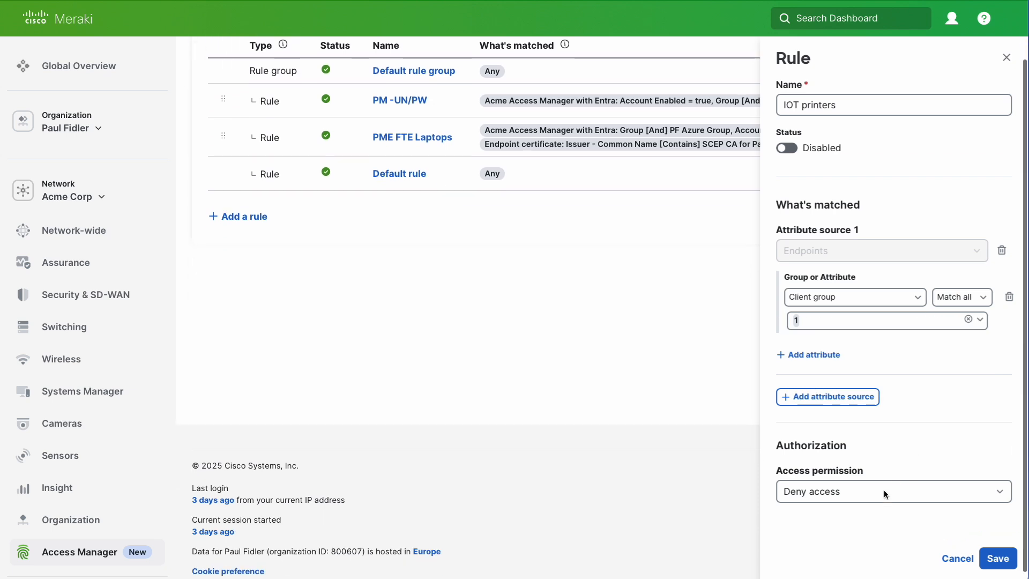
- Grant restricted access with the AccessManager-Print group policy and save the rule
left_click(891, 491)
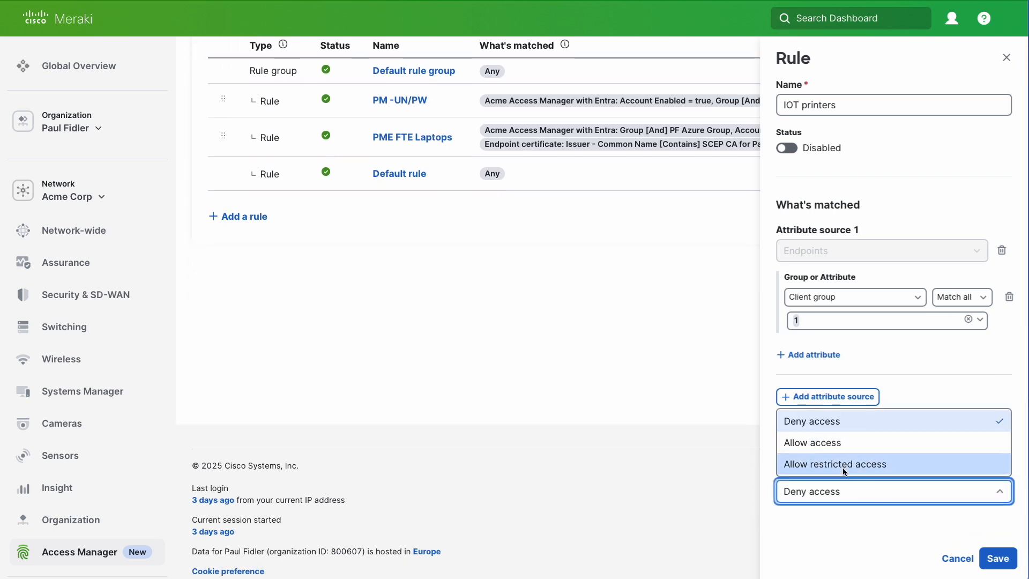
left_click(835, 464)
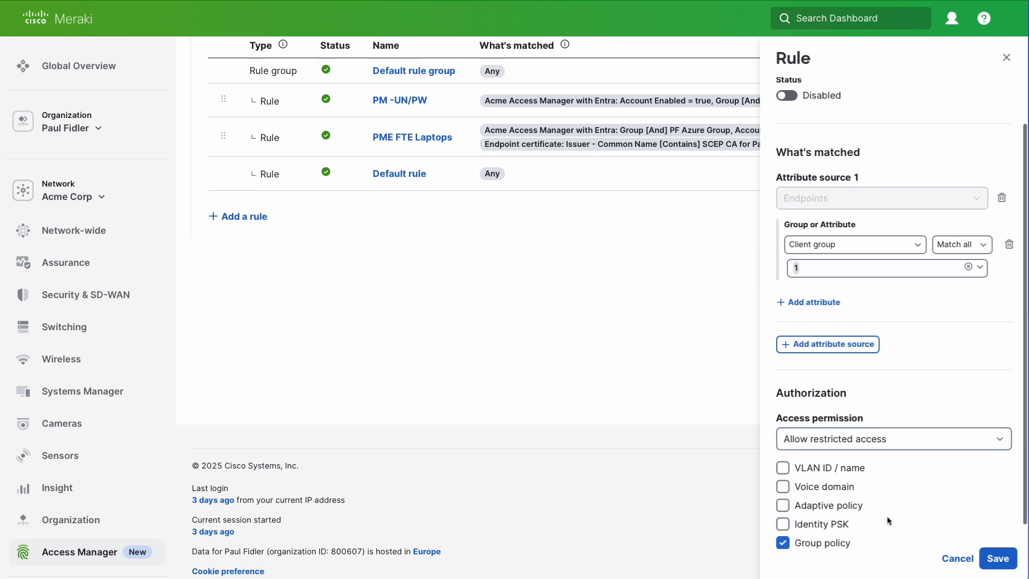
left_click(900, 537)
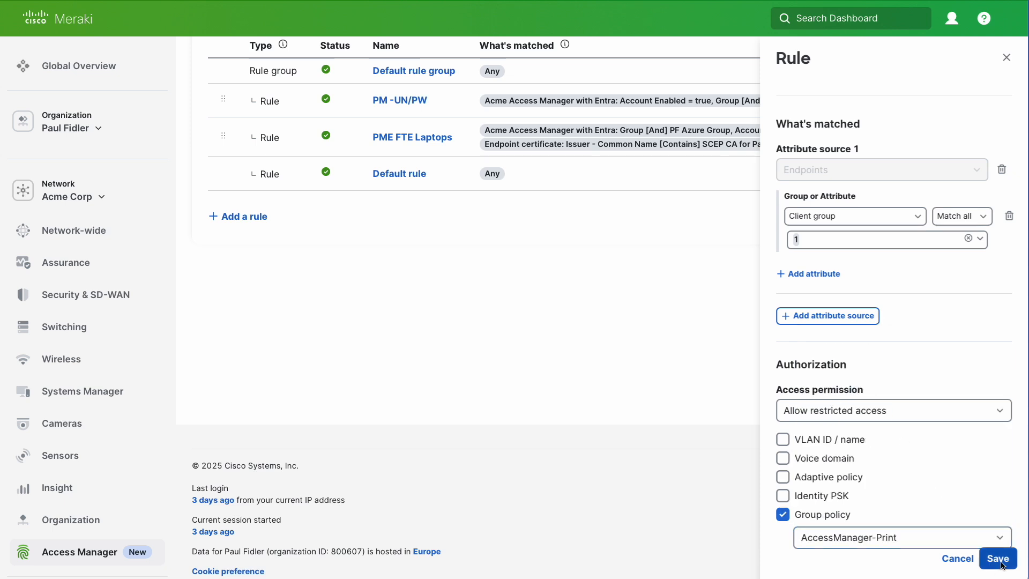
left_click(997, 558)
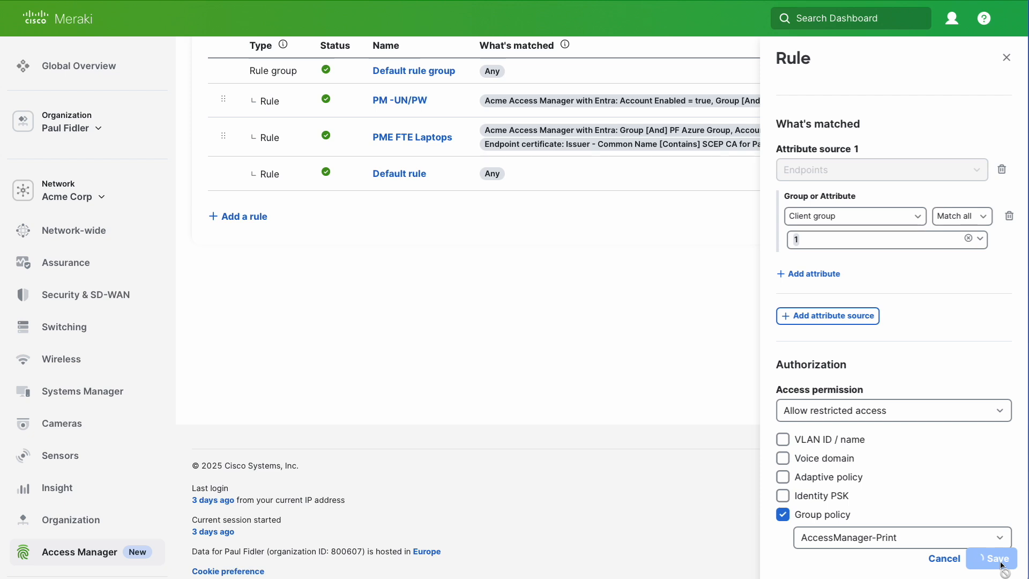
left_click(992, 558)
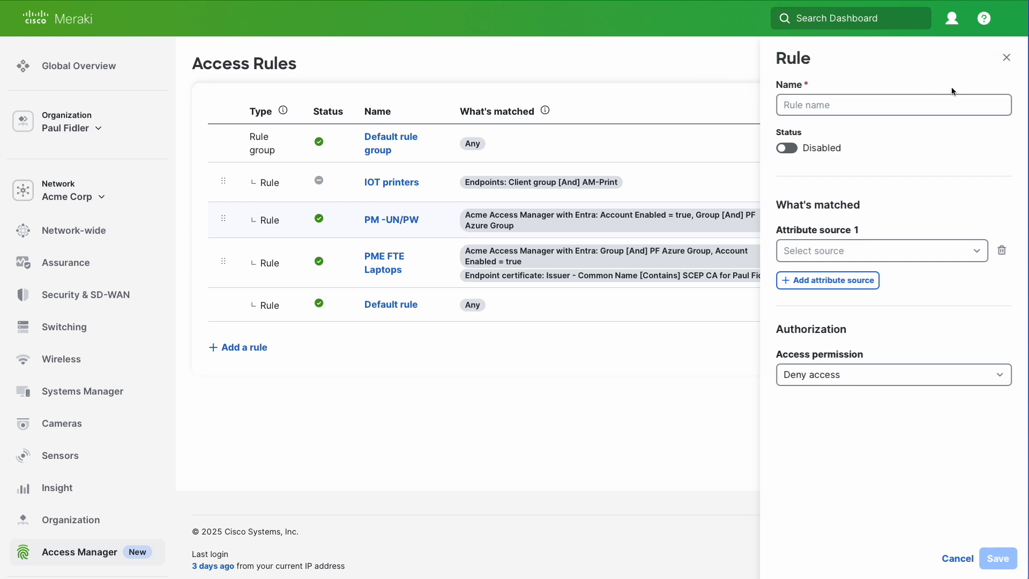
- Name the new rule 'IOT Media', enable it, and match the AM-Media client group
left_click(893, 105)
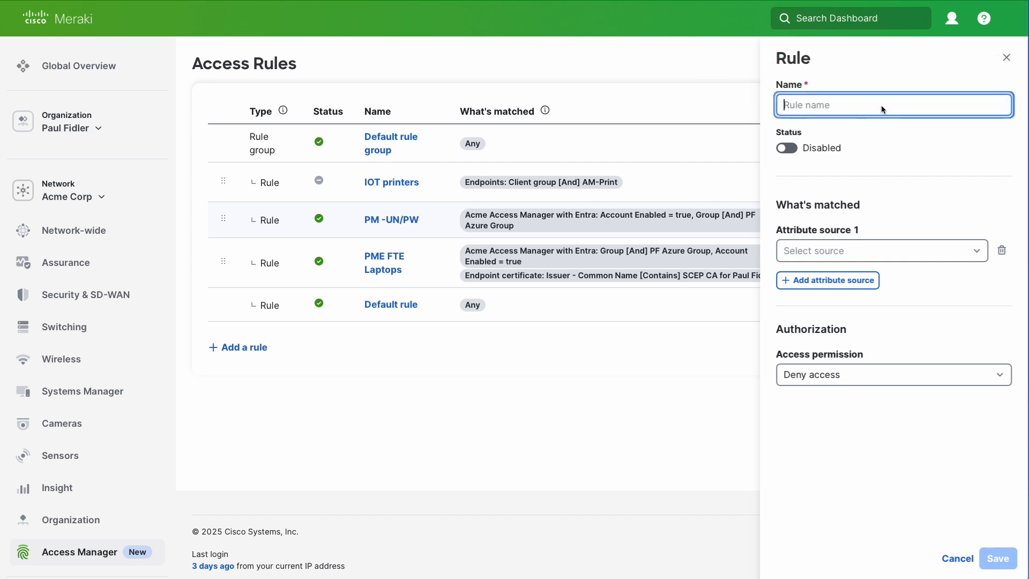
type("IOT Me")
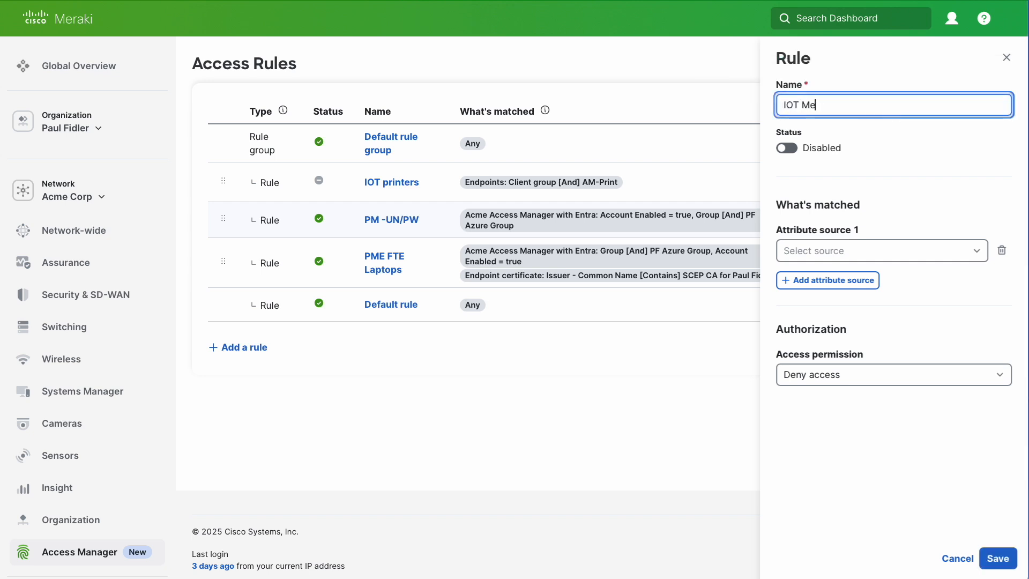
left_click(786, 148)
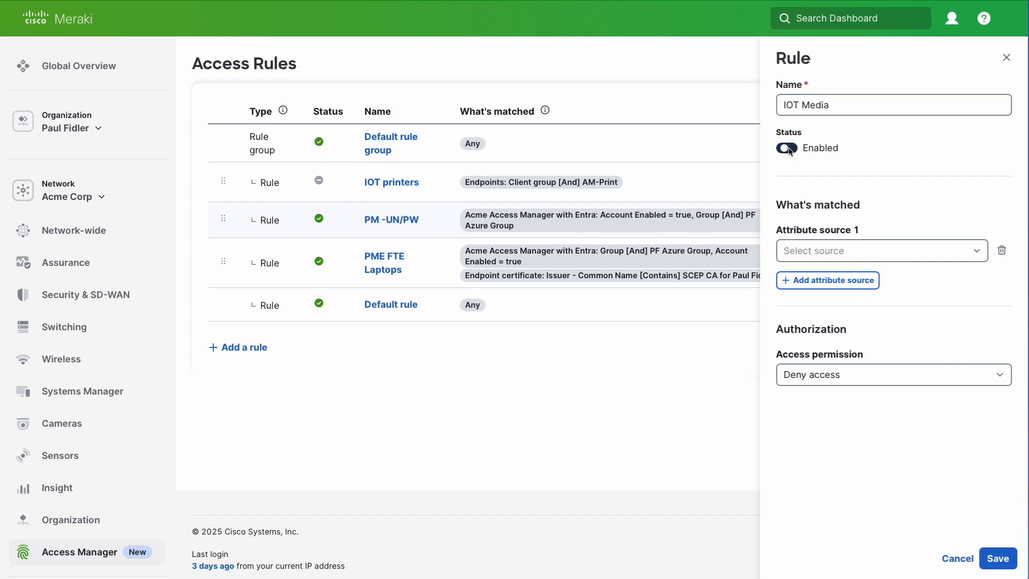
left_click(880, 251)
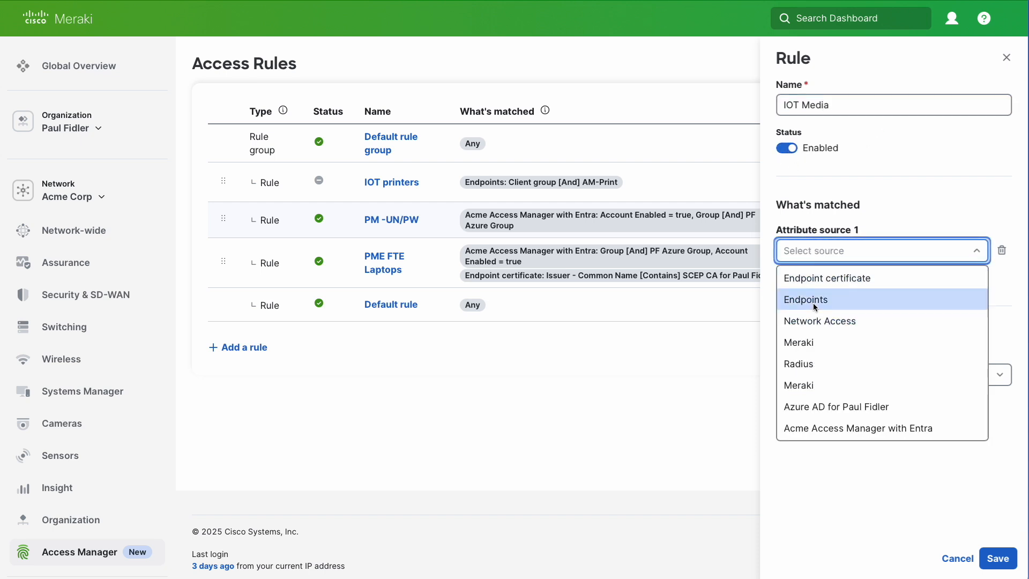
left_click(804, 299)
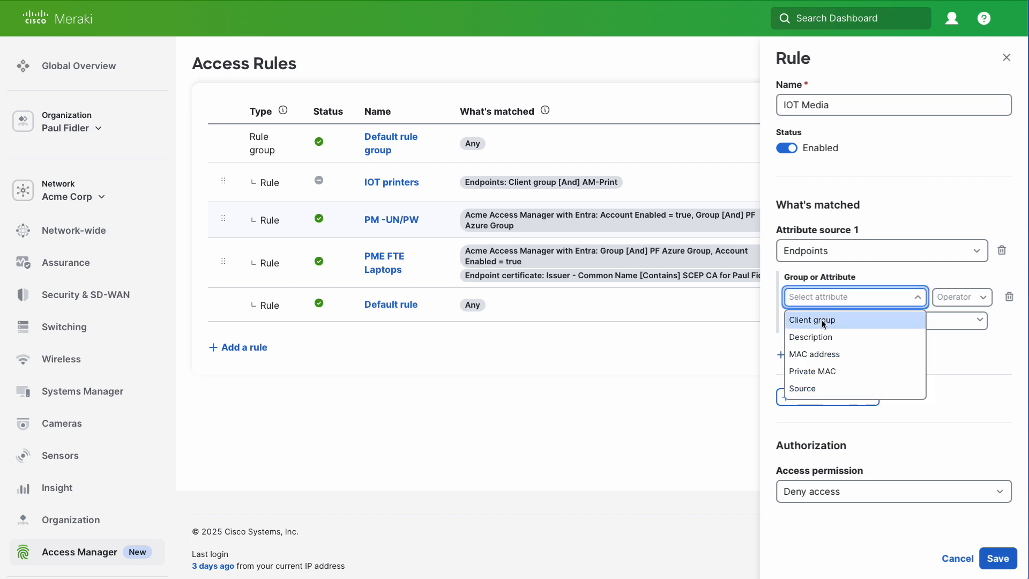
left_click(812, 320)
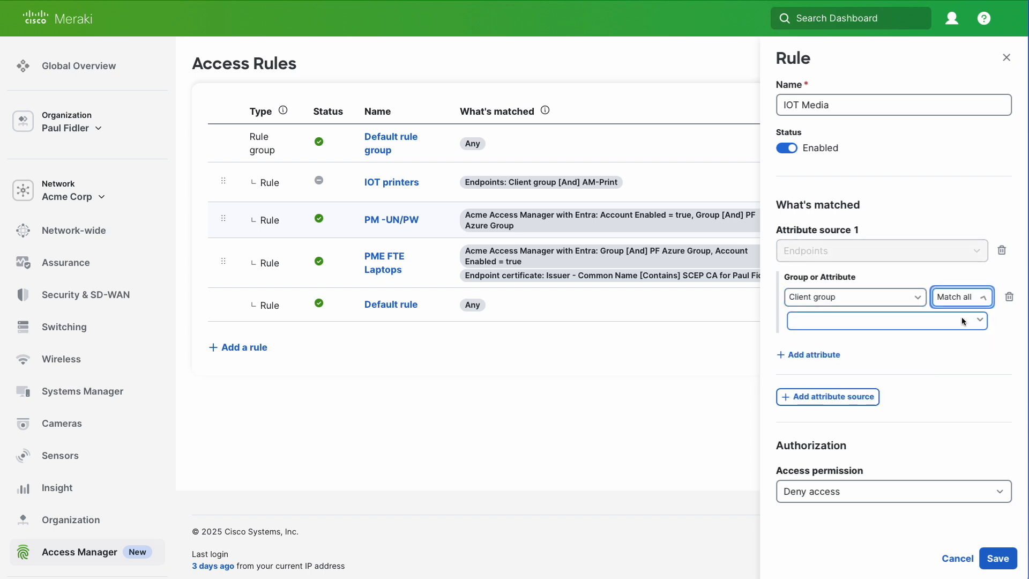
left_click(884, 320)
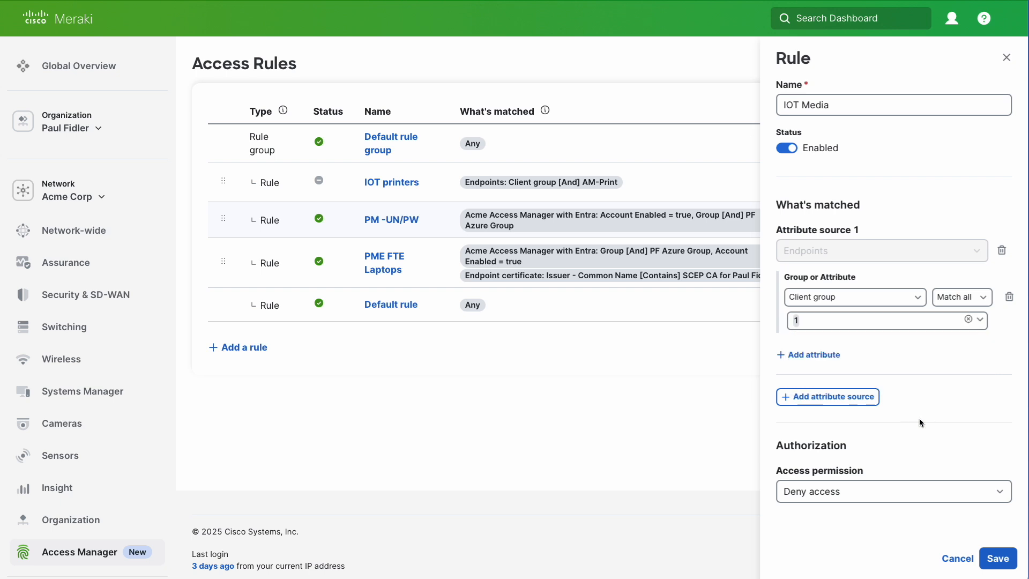
- Allow restricted access with the AccessManager-Media group policy and save the rule
left_click(891, 491)
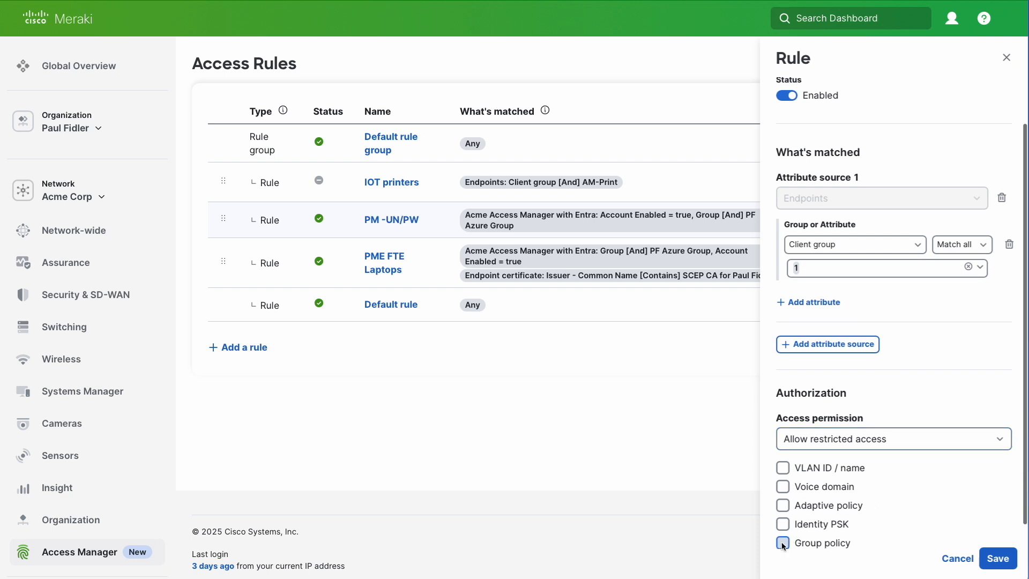
left_click(782, 543)
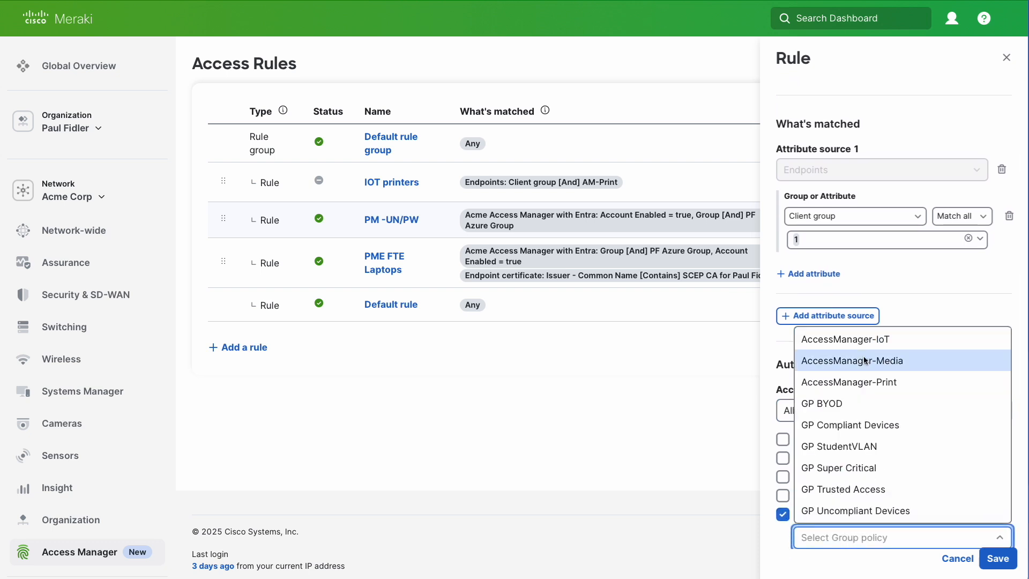
left_click(851, 360)
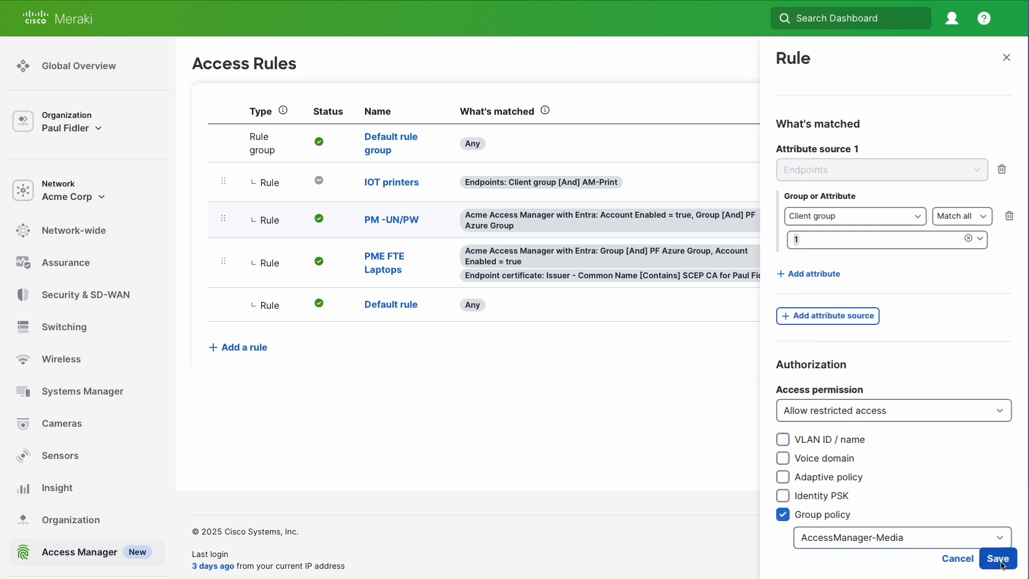
left_click(998, 558)
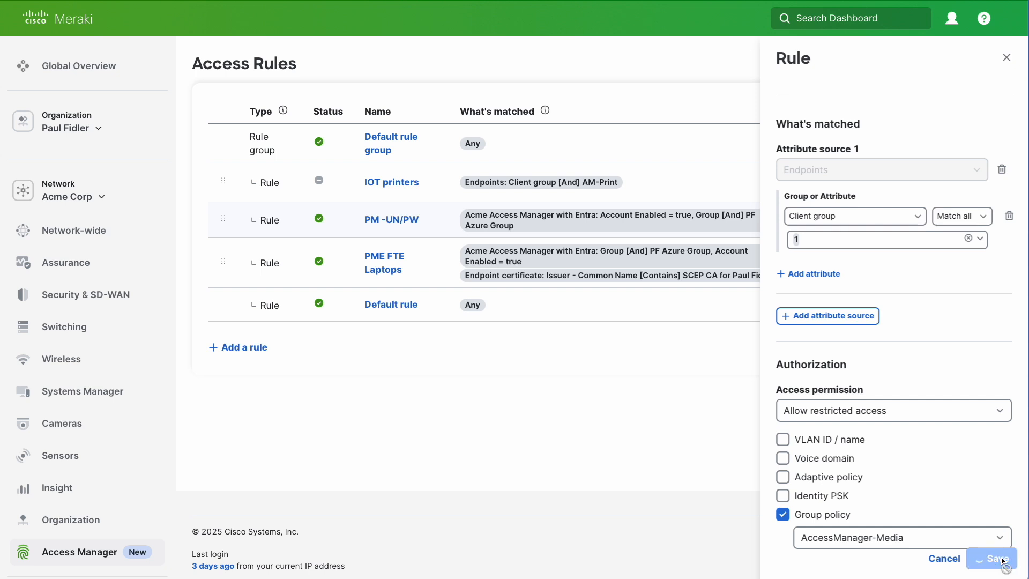
left_click(990, 558)
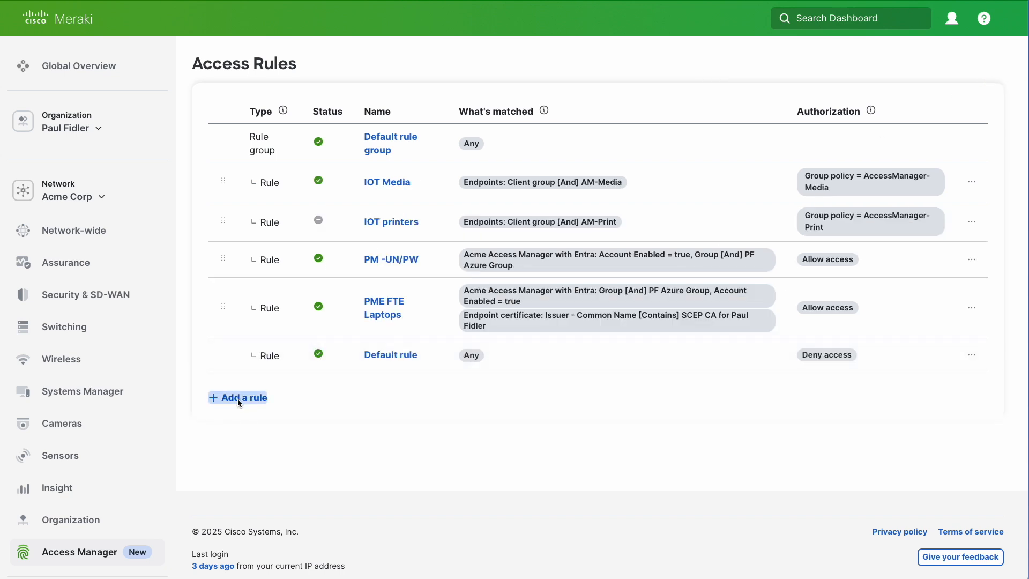
- Add an 'IOT' rule matching client group AM-IoT with restricted access and AccessManager-IoT policy
left_click(237, 397)
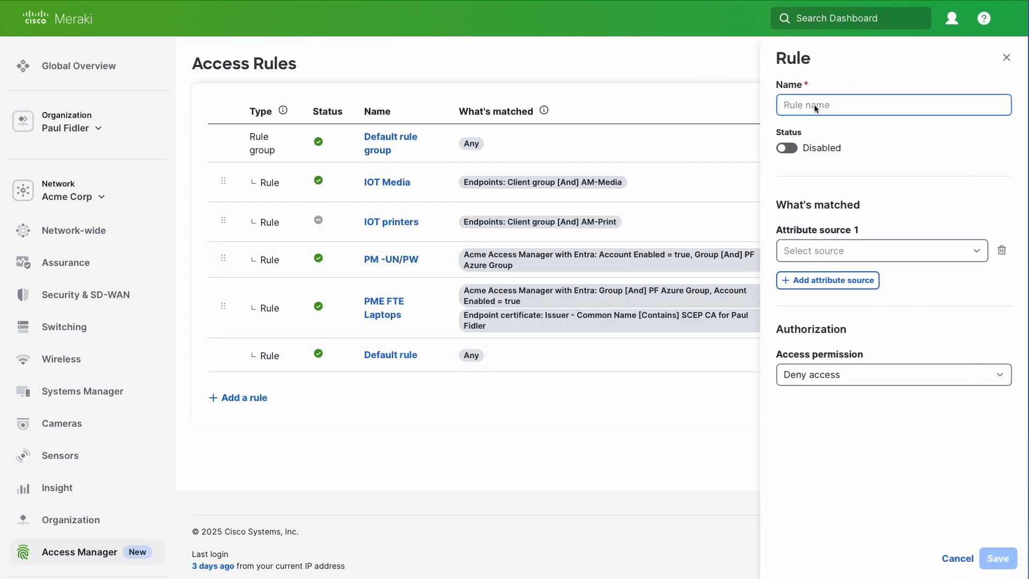
type("IOT")
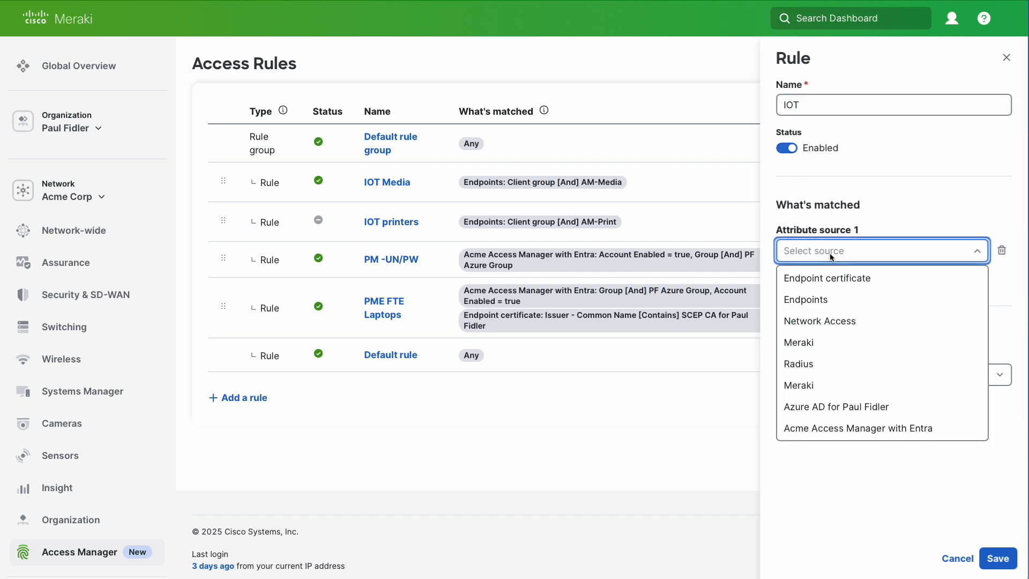
left_click(805, 299)
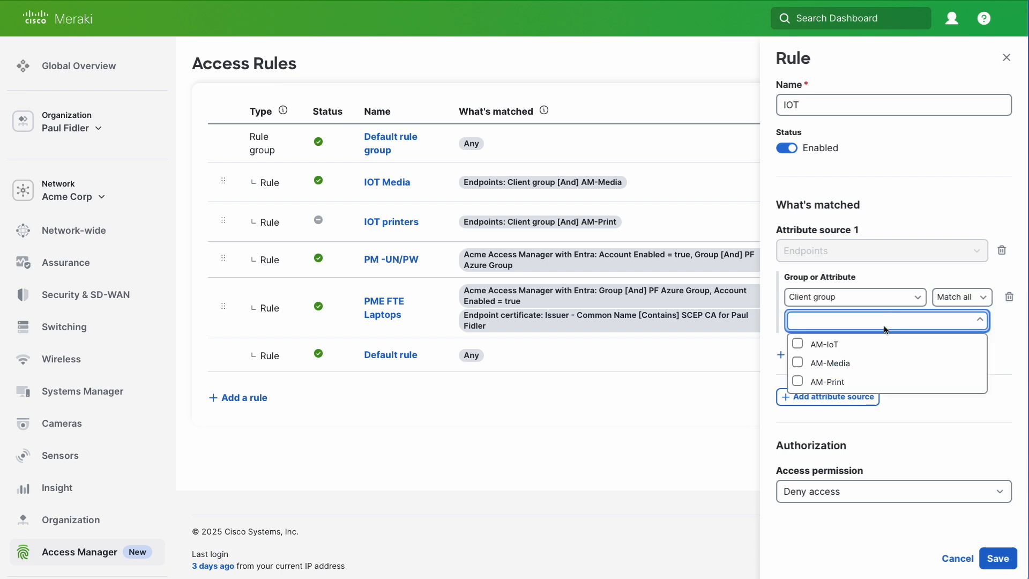
type("1")
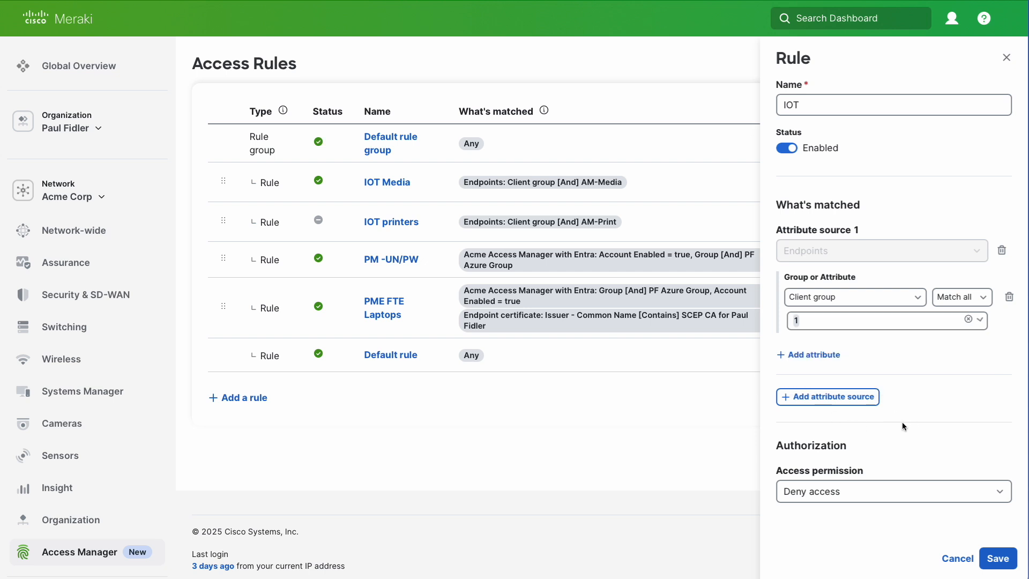
left_click(892, 491)
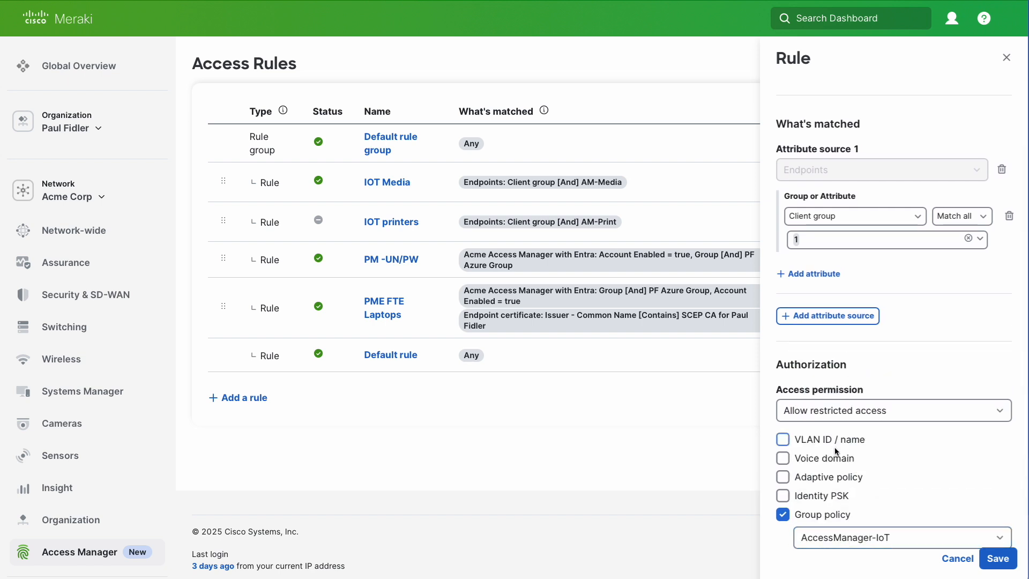
left_click(996, 558)
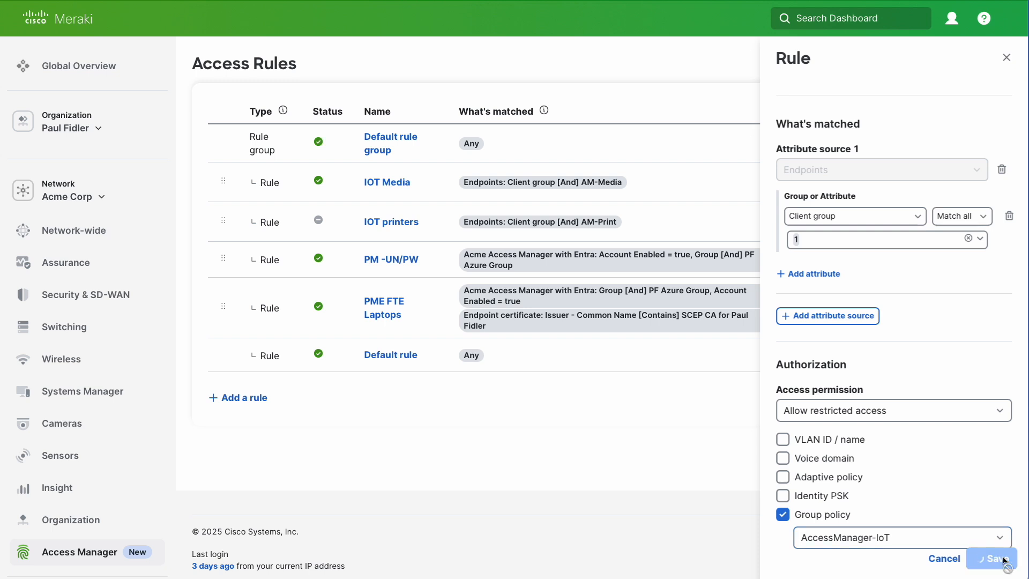
left_click(991, 559)
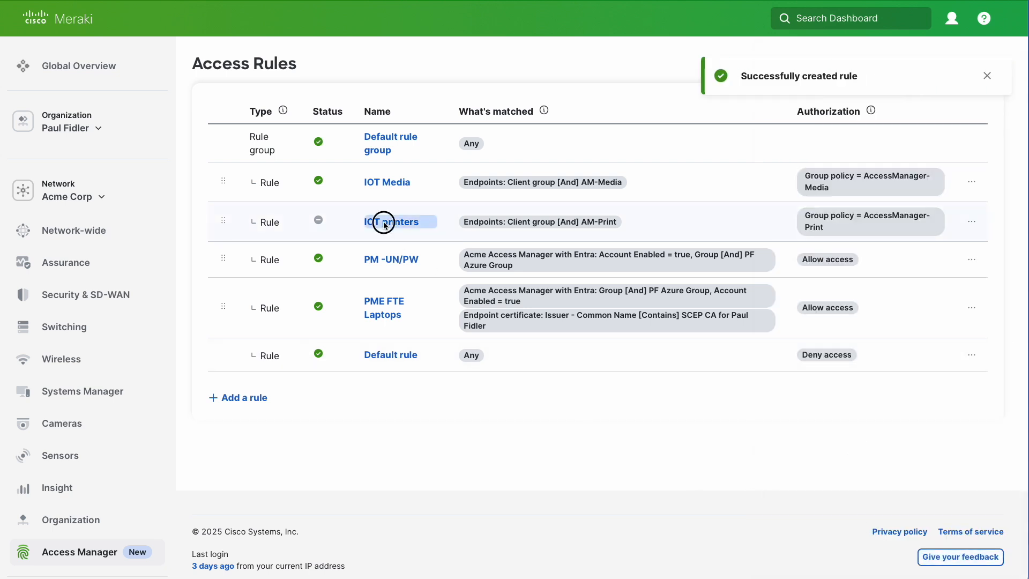
- Switch the IOT printers rule's status to Enabled and save it
left_click(392, 222)
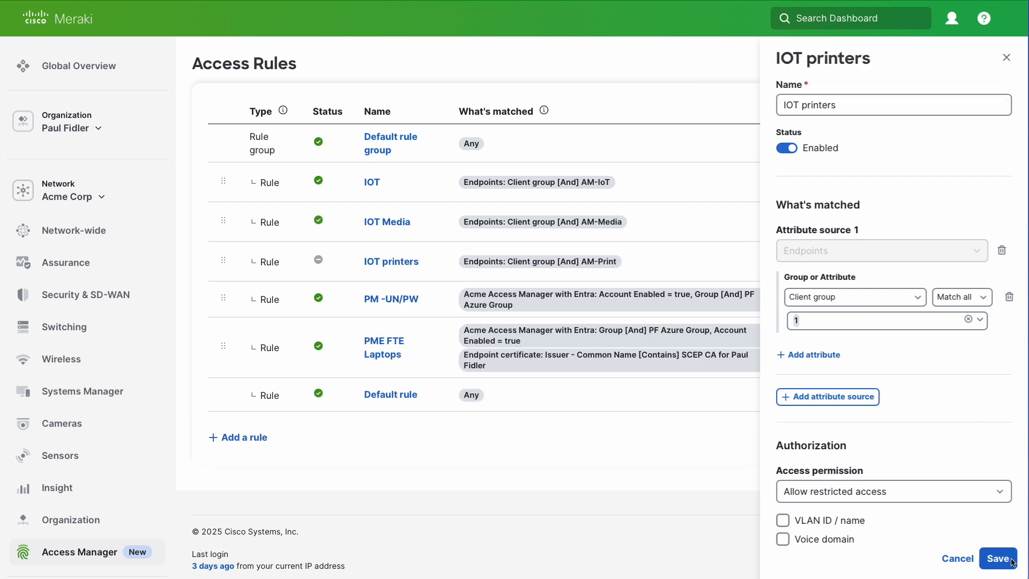
left_click(998, 557)
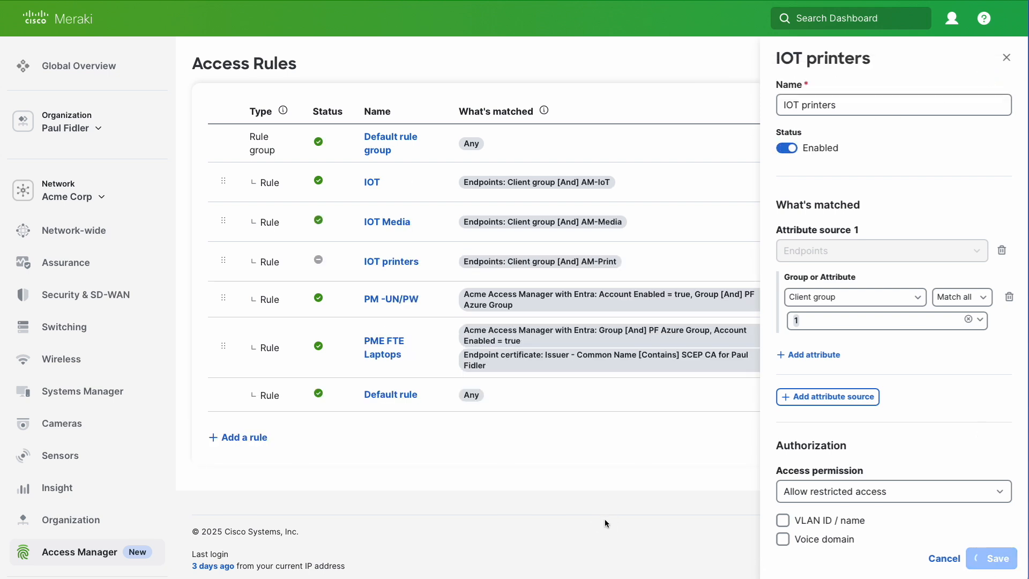